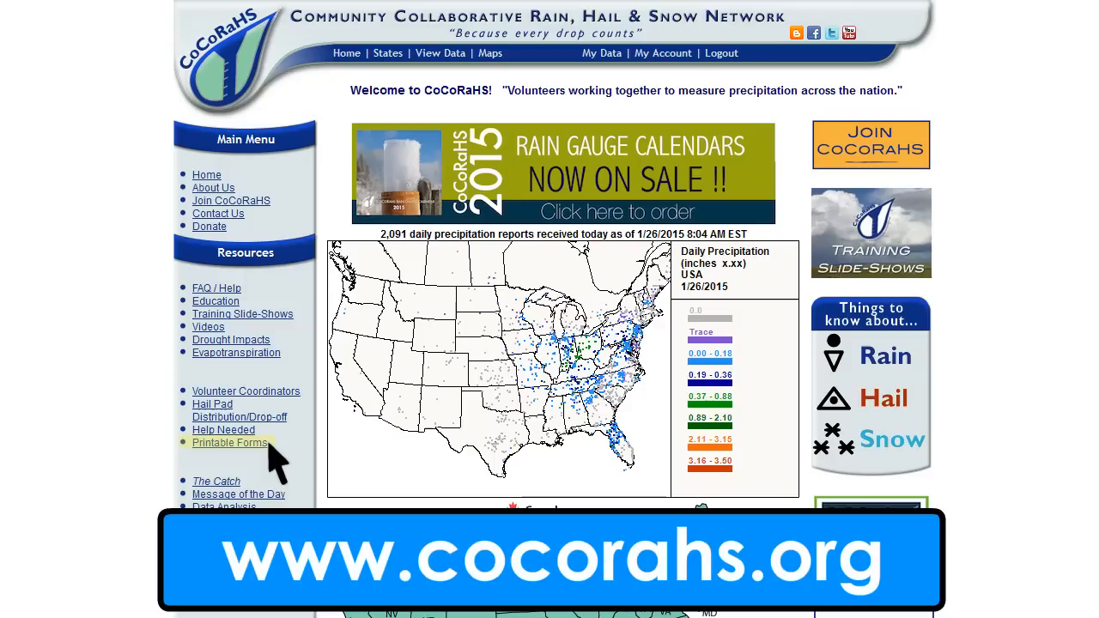
# Step: Open Printable Forms under Resources in the cocorahs.org left menu
pyautogui.click(229, 442)
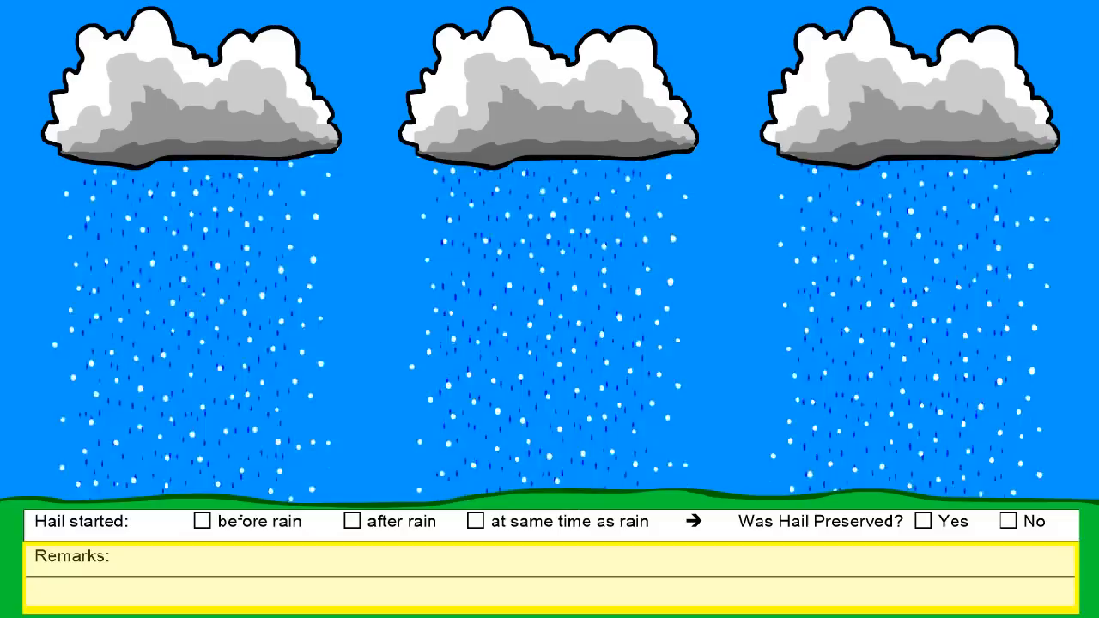
pyautogui.click(391, 410)
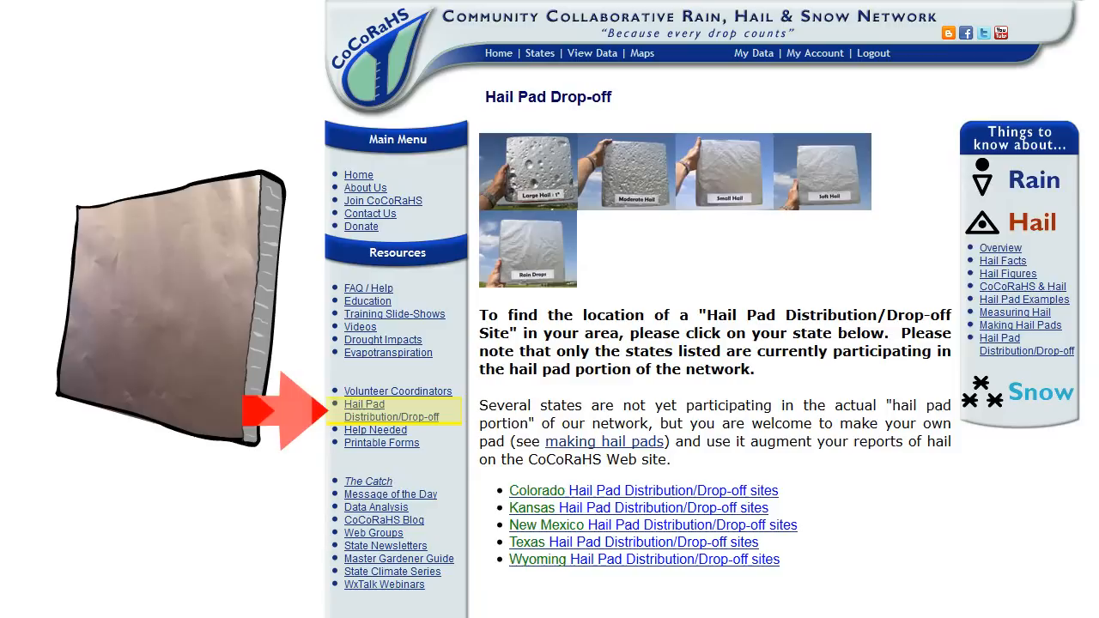